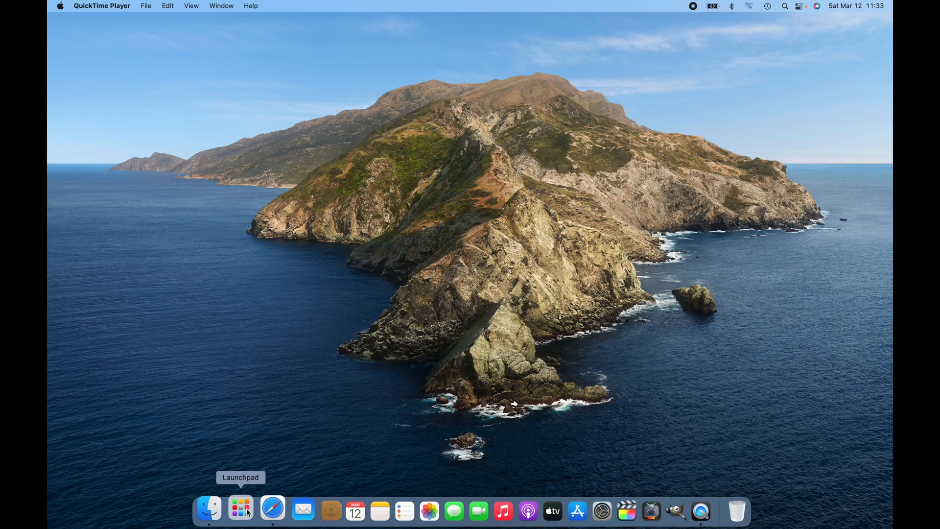
- Launch QuickTime Player from app search and start a new movie recording
left_click(240, 512)
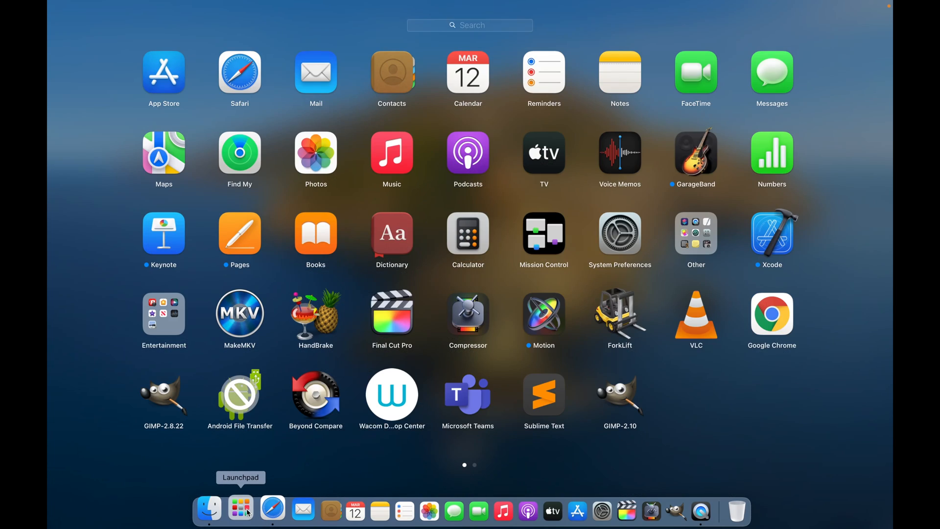
type("quick")
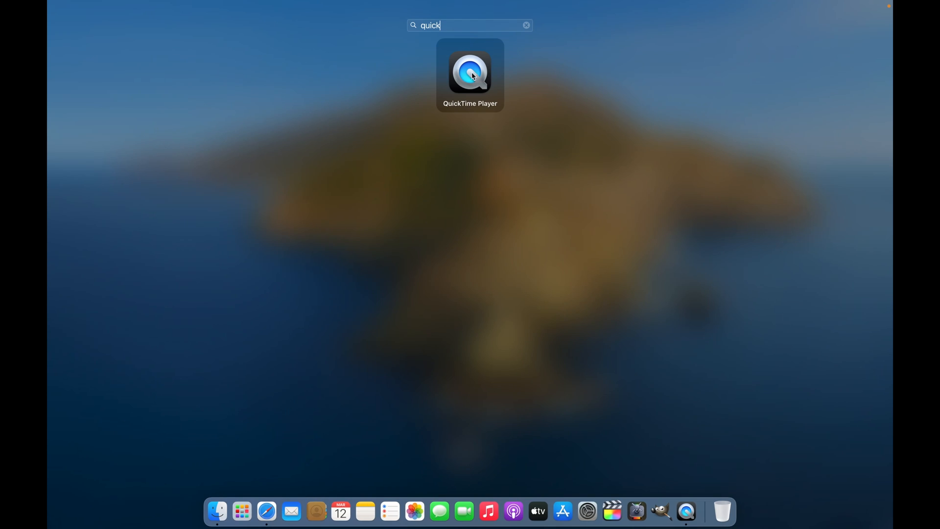
double_click(469, 75)
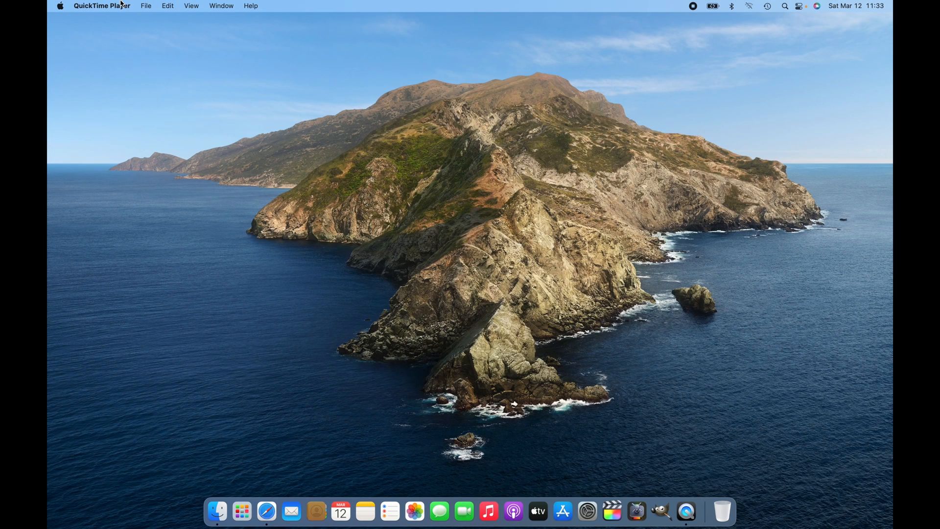
mouse_move(151, 7)
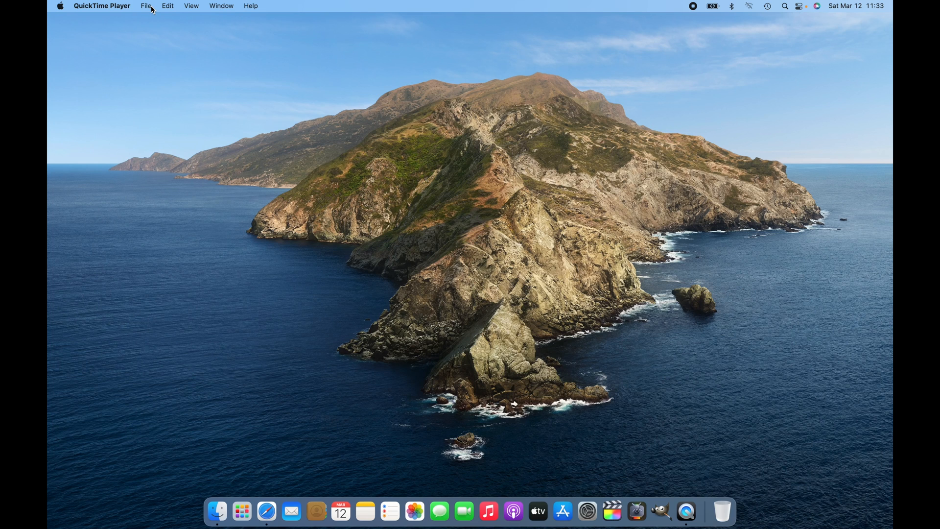
left_click(147, 6)
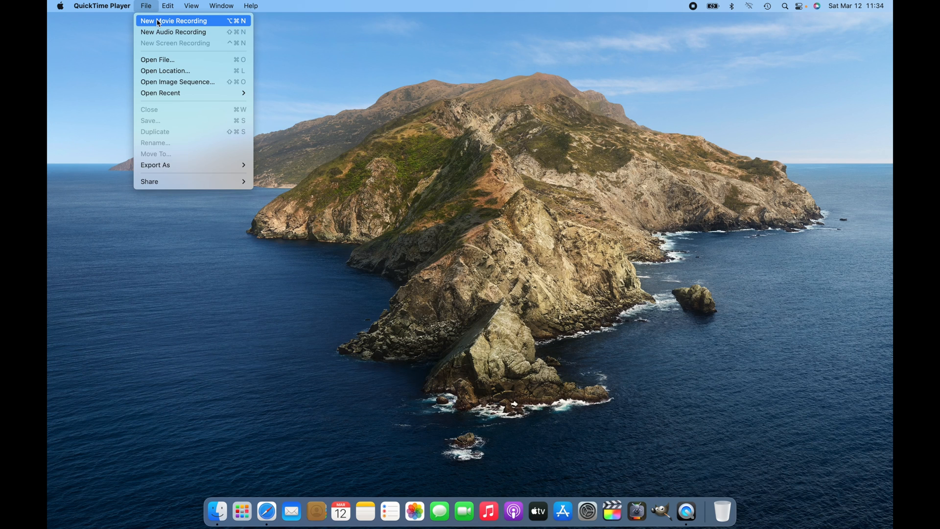
left_click(174, 20)
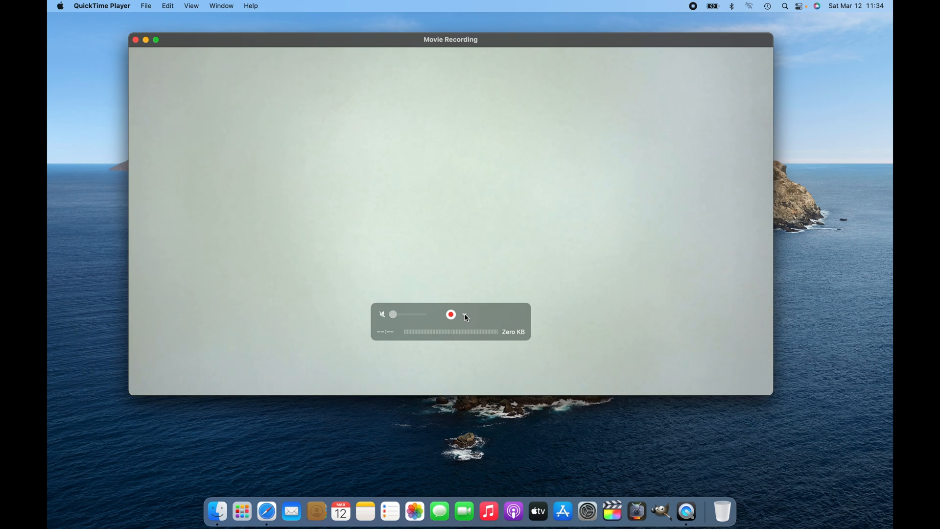
- Switch the recording's camera source to USB Video to show the Android TV feed
left_click(464, 316)
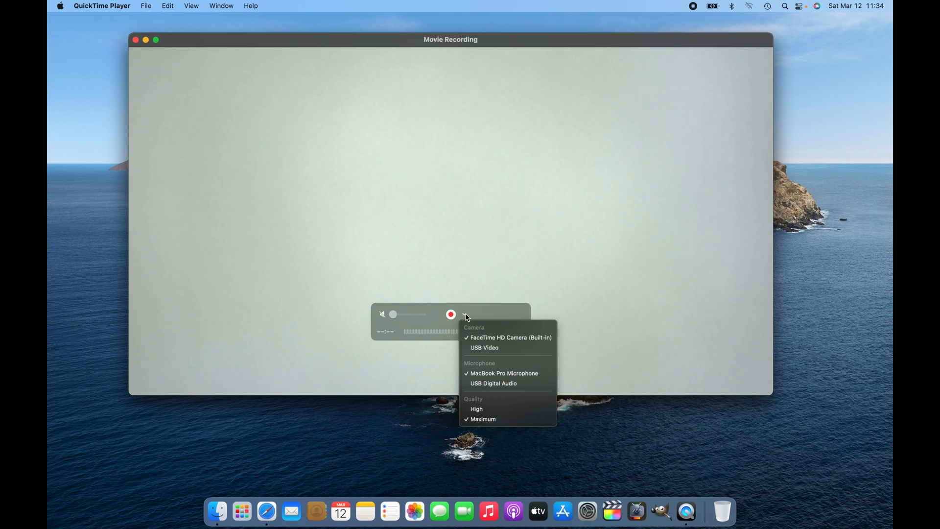
mouse_move(475, 356)
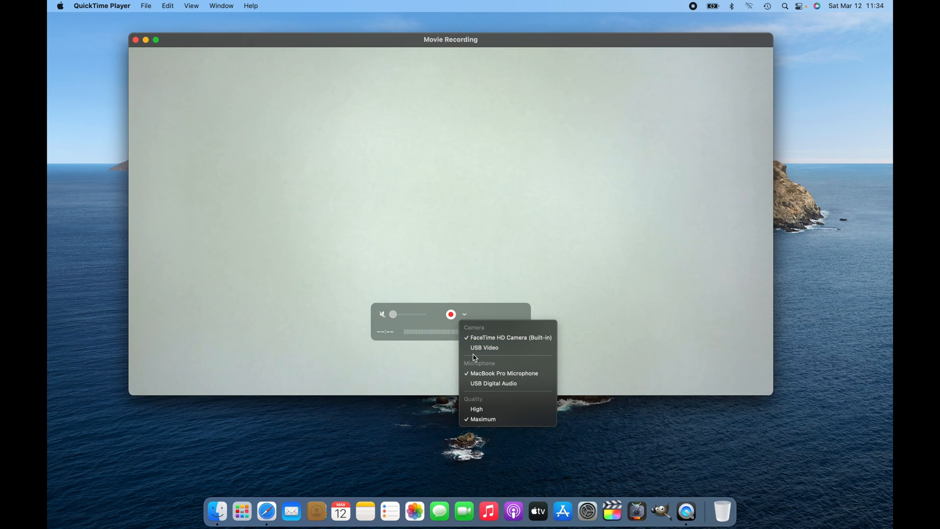
mouse_move(503, 352)
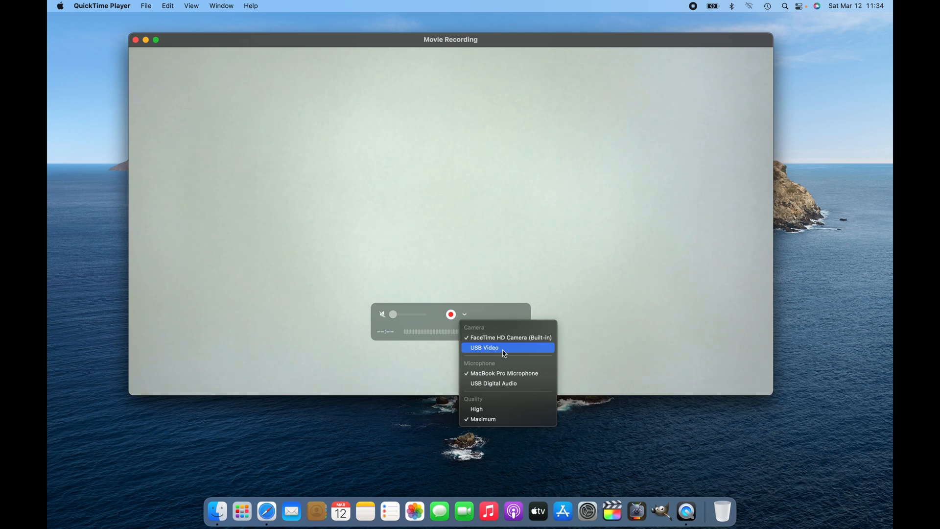
mouse_move(507, 353)
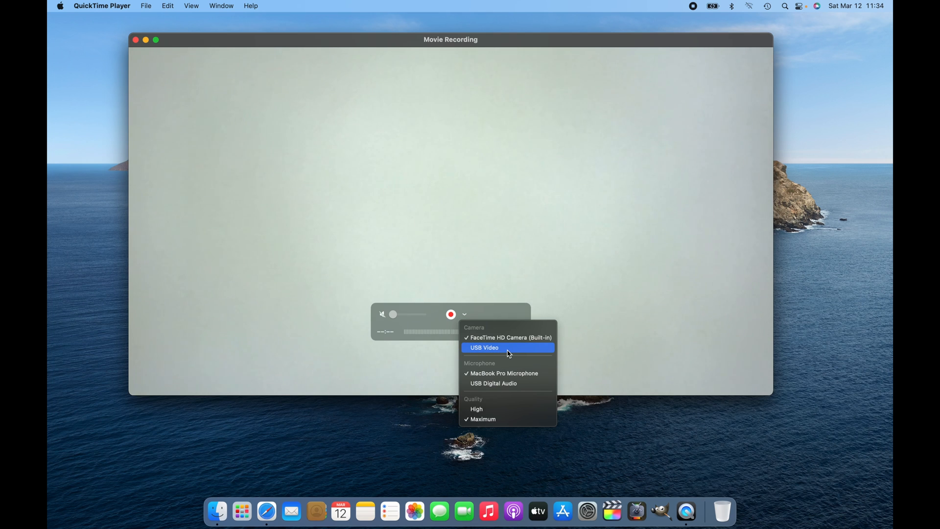
left_click(484, 347)
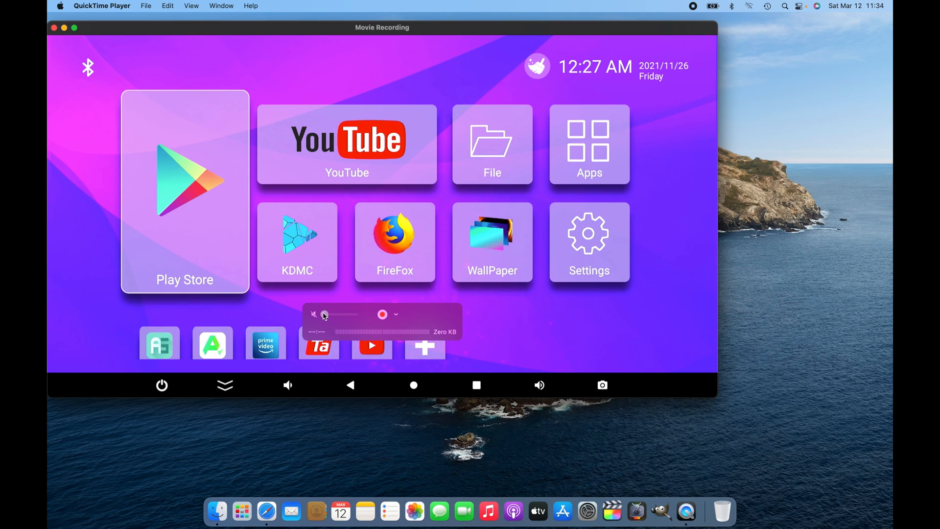
- Raise the capture audio volume, recentre the window, and begin recording the TV screen
left_click_drag(325, 314, 344, 315)
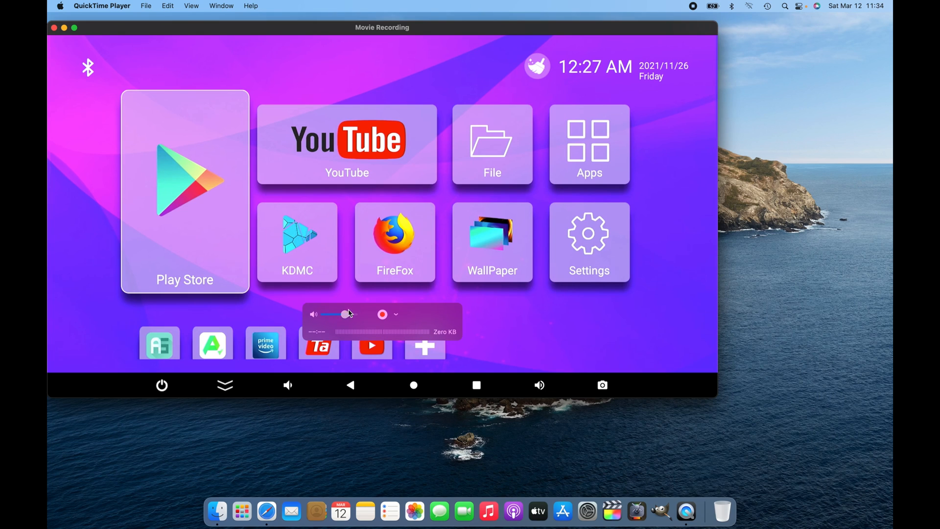
left_click_drag(343, 314, 353, 314)
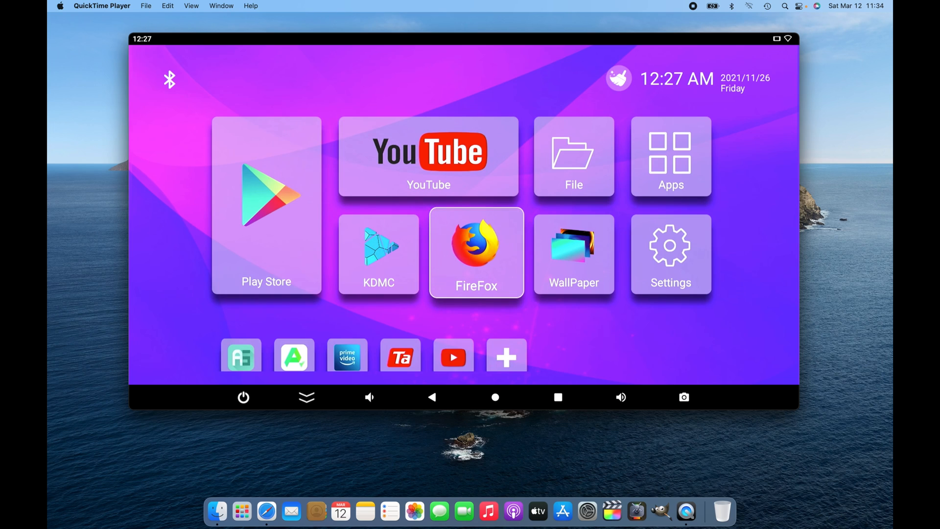
mouse_move(671, 253)
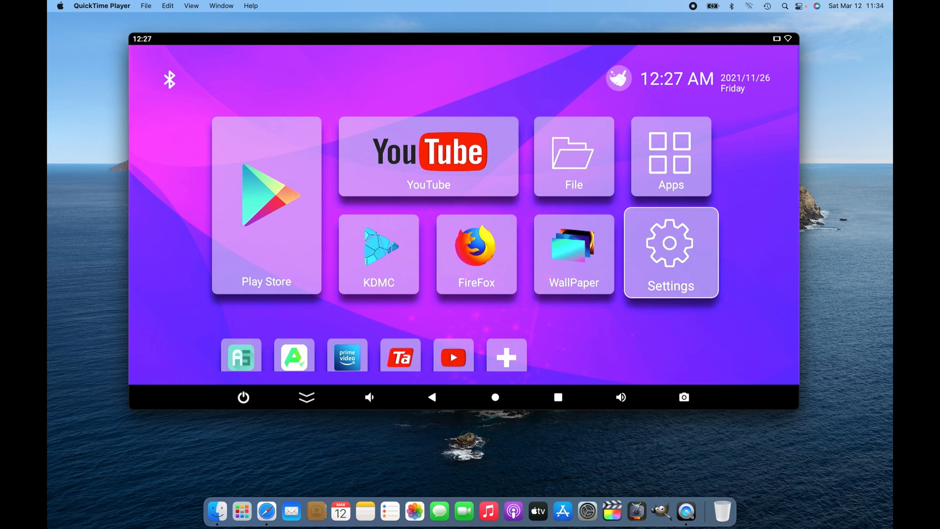
left_click(671, 253)
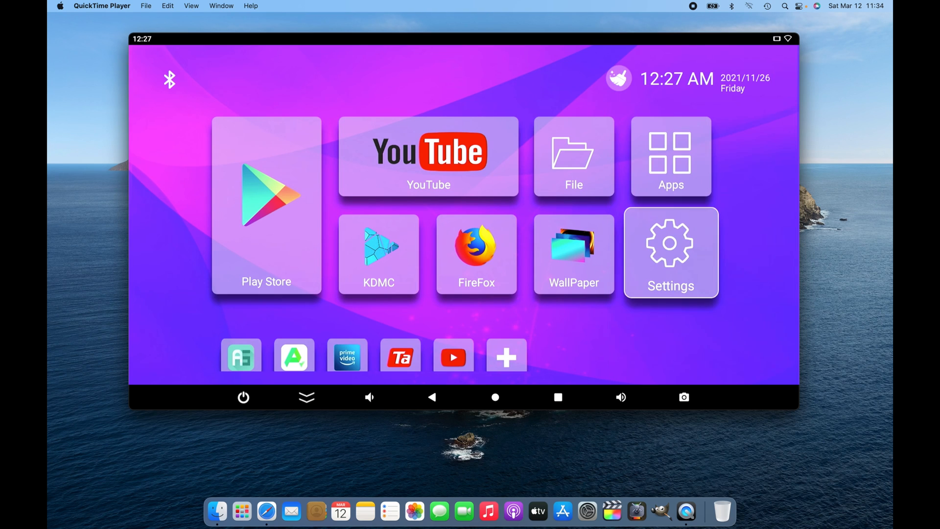
left_click(670, 156)
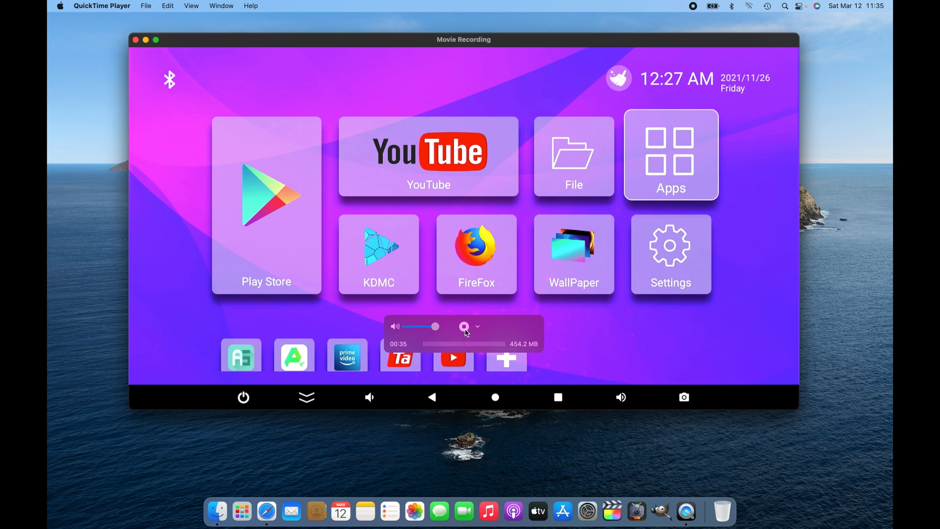
mouse_move(511, 352)
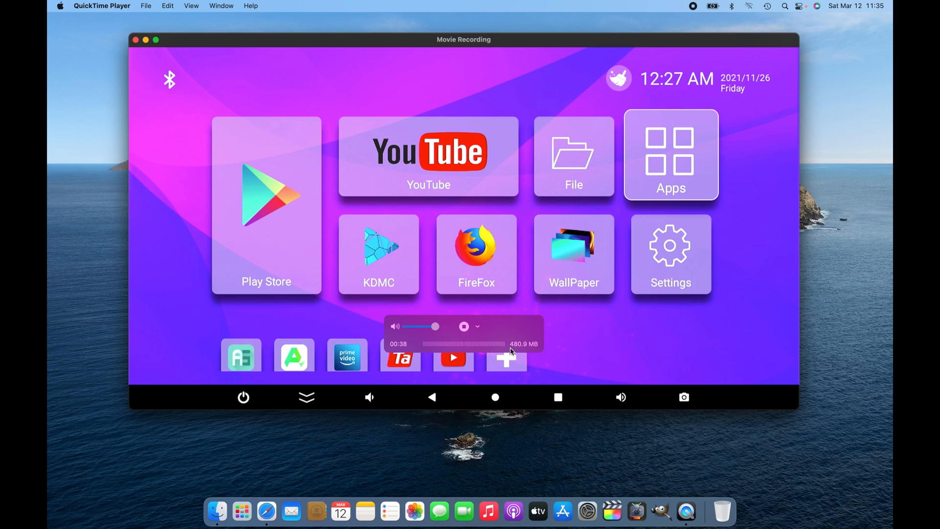
mouse_move(525, 352)
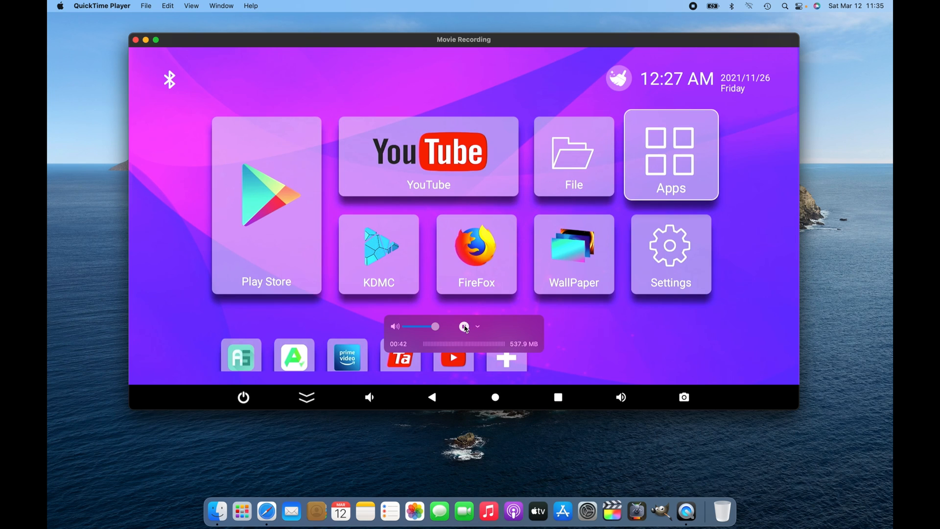
- Stop the recording at 42 seconds and choose Export As from the File menu
left_click(464, 326)
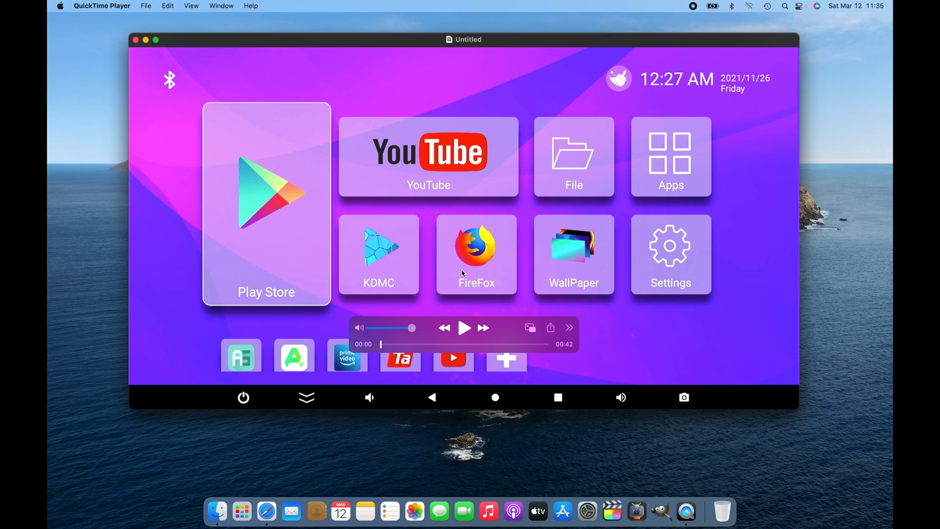
mouse_move(259, 146)
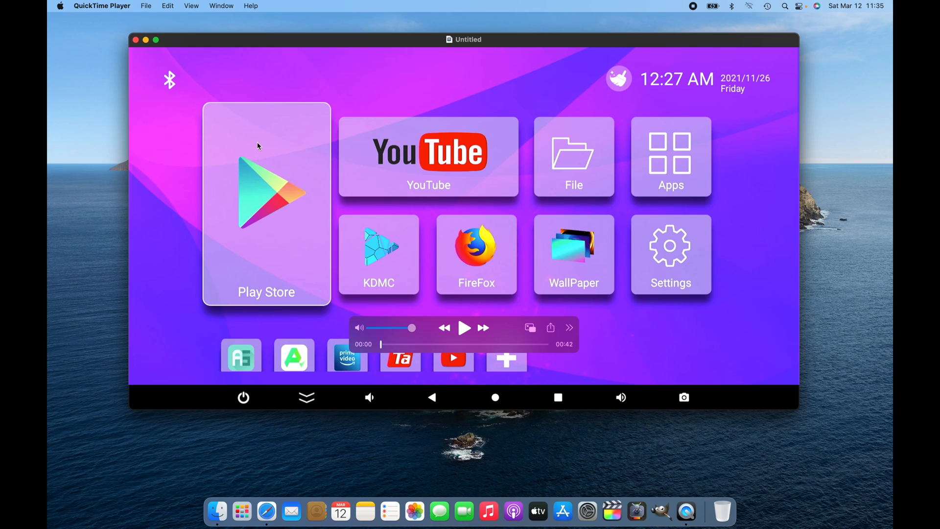
mouse_move(260, 223)
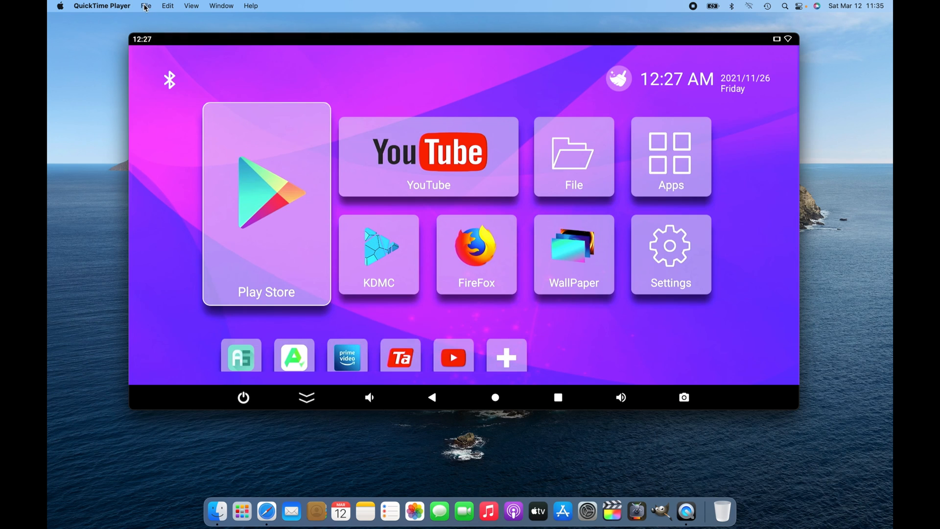
left_click(146, 6)
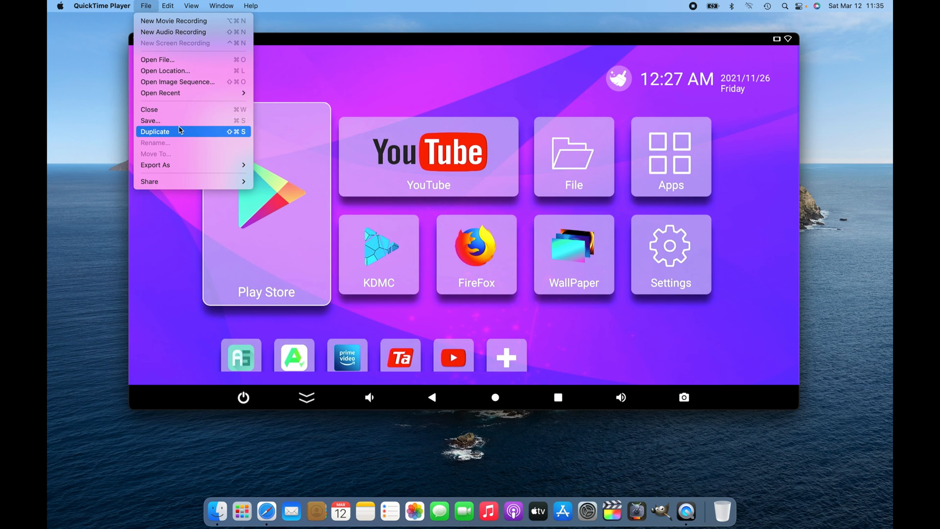
left_click(154, 131)
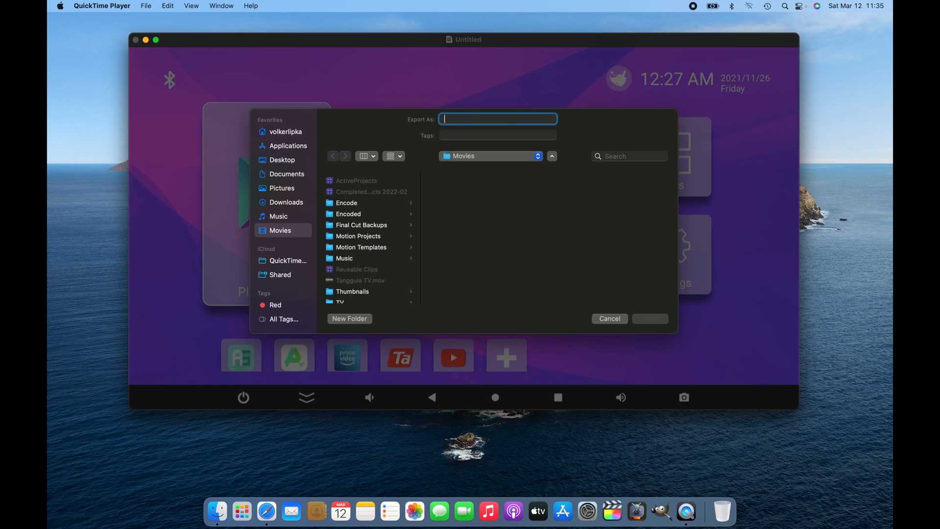
- Save the export to Movies as 'HDMI Recording' and close the movie window
type("HDMI Recor")
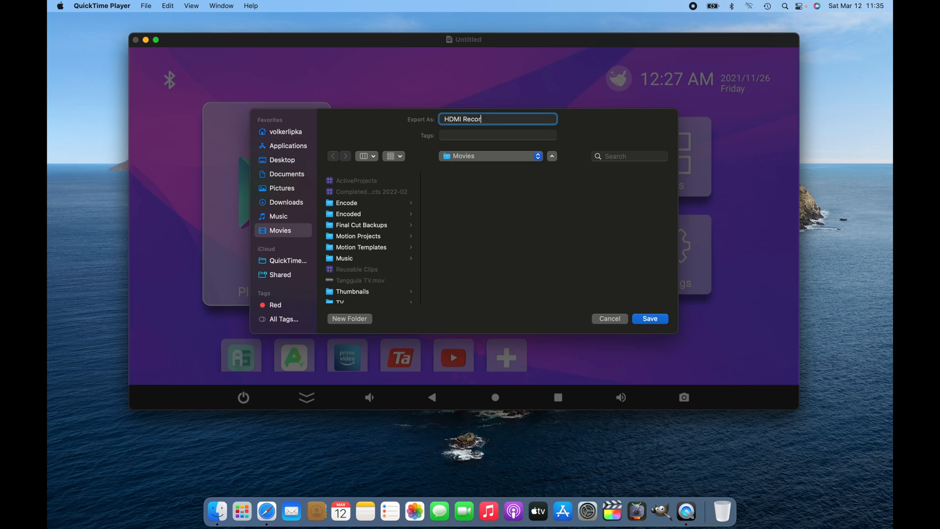
type("ding")
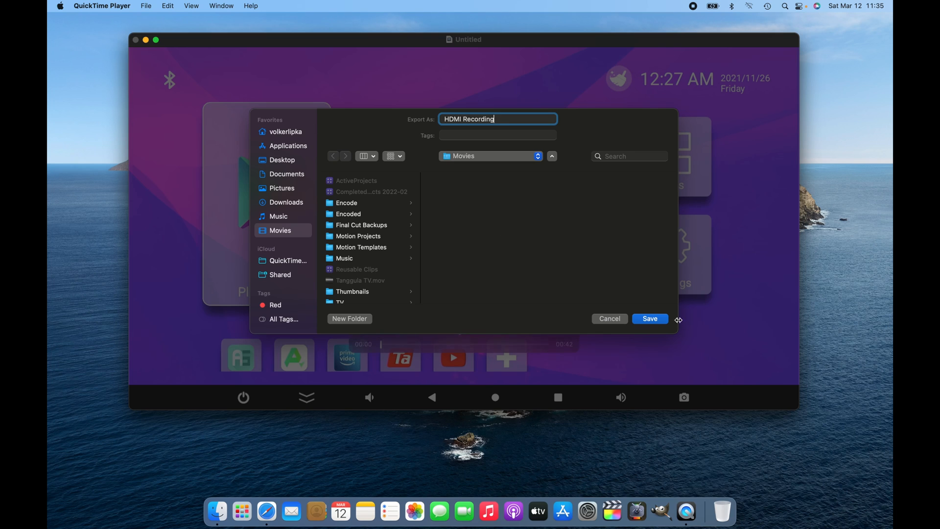
left_click(649, 319)
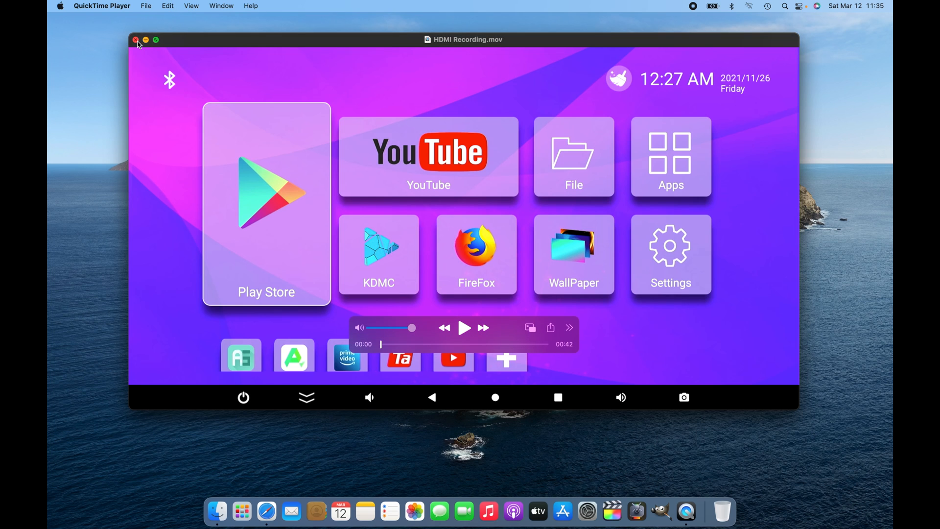
left_click(135, 39)
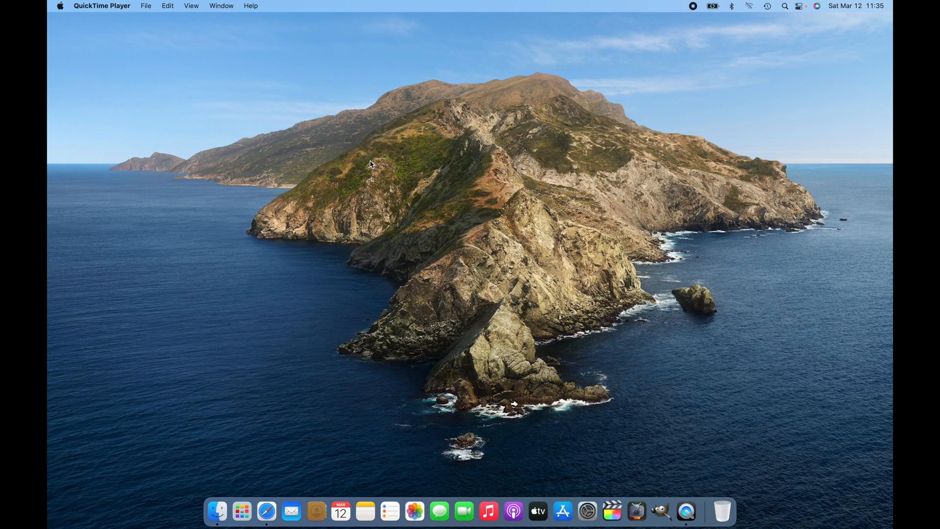
mouse_move(494, 165)
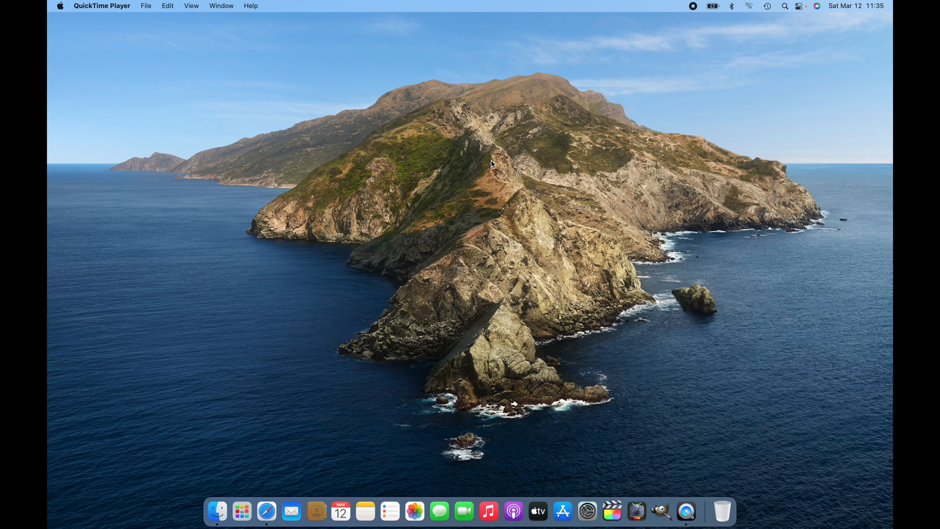